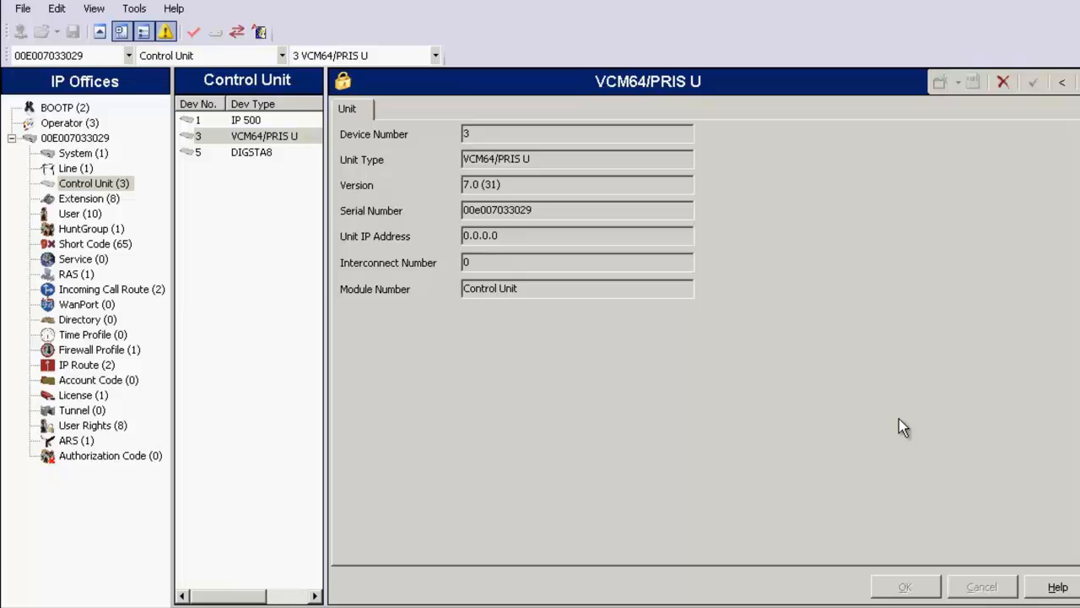
mouse_move(121, 203)
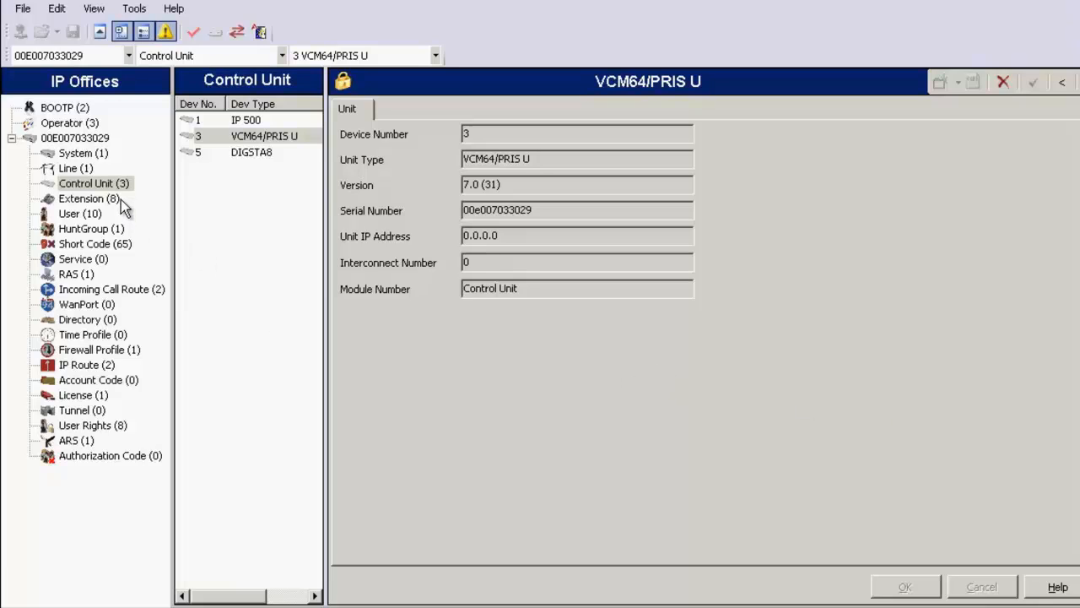
Select user Extn111 (extension 111) from the User list and view its empty short codes
click(88, 183)
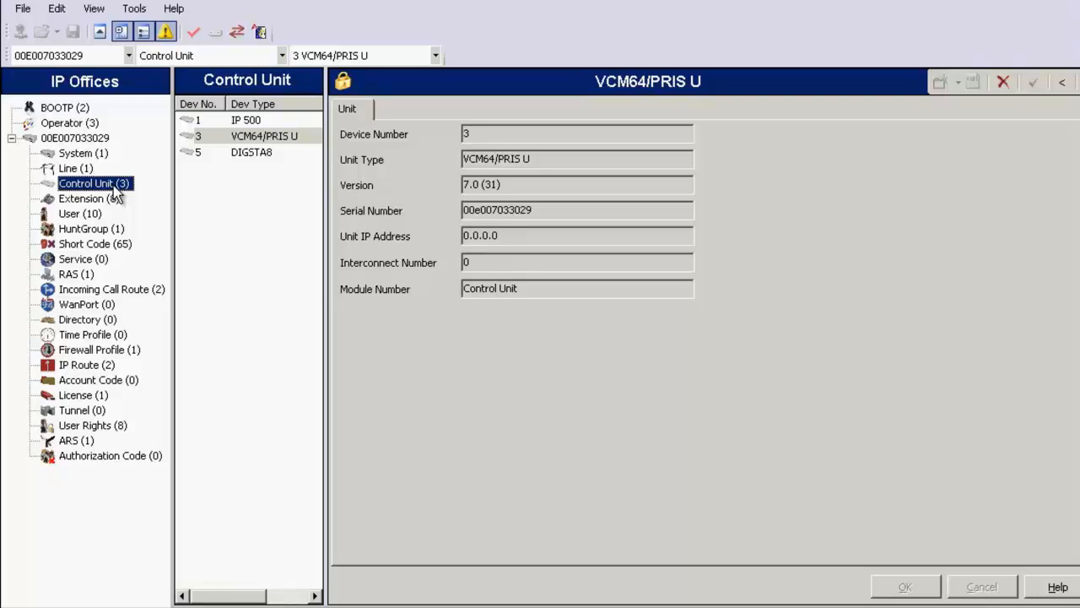
mouse_move(162, 179)
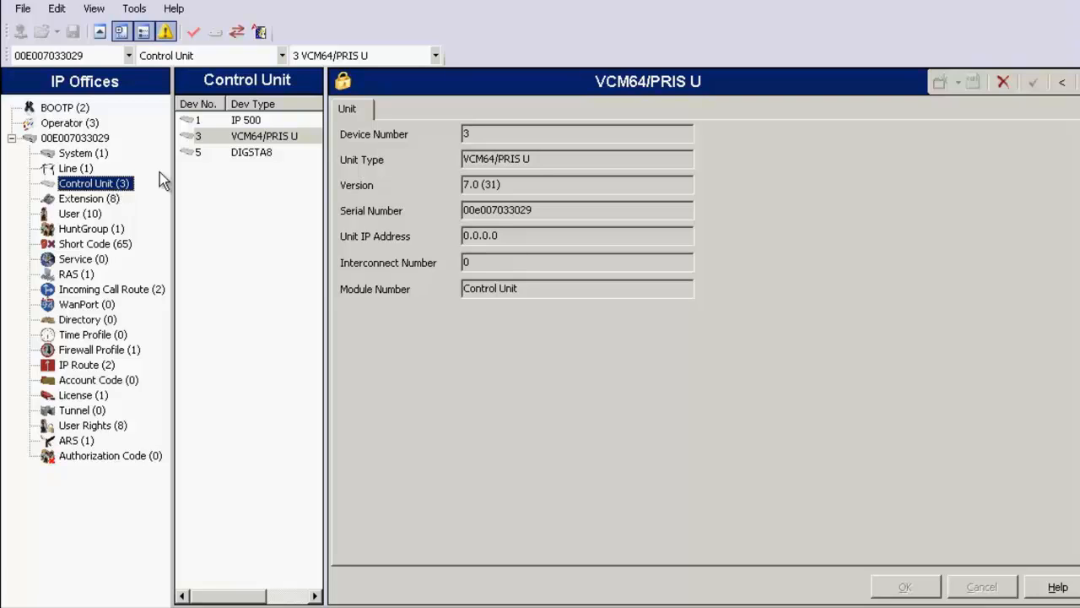
mouse_move(284, 157)
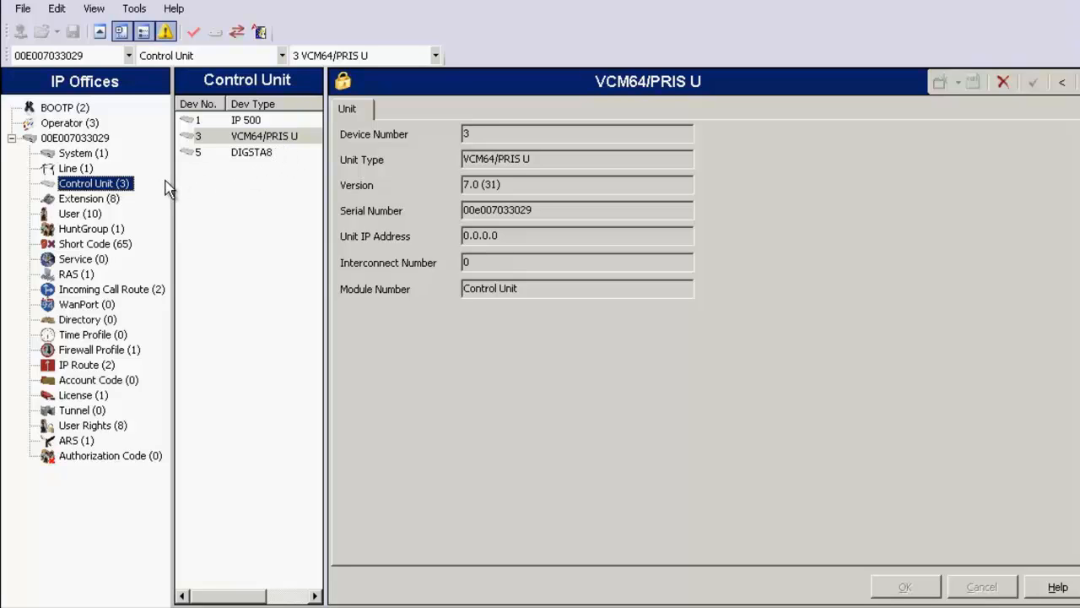
click(69, 213)
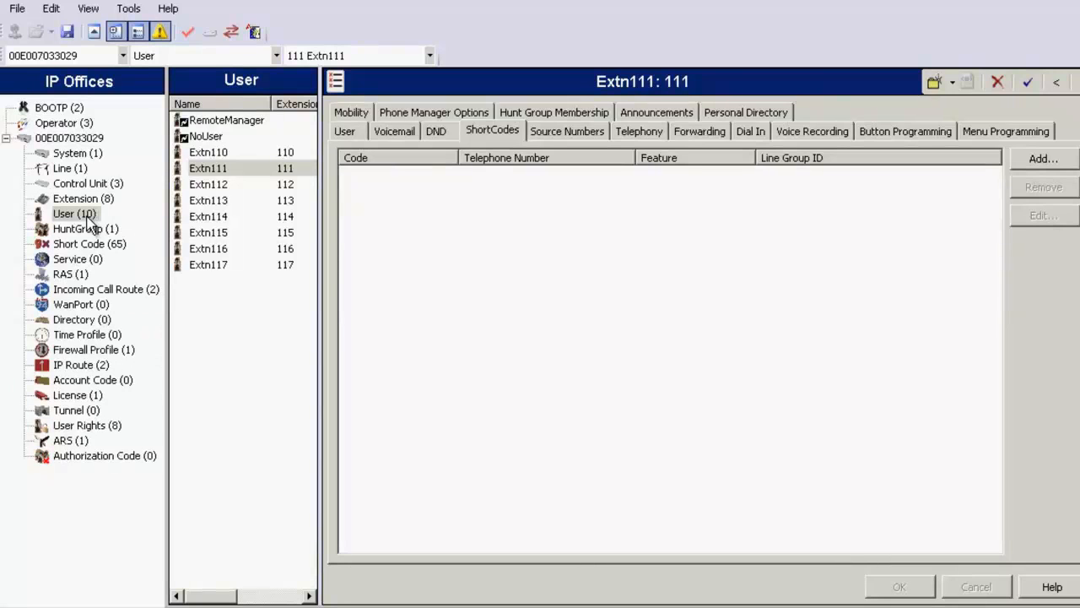
click(64, 213)
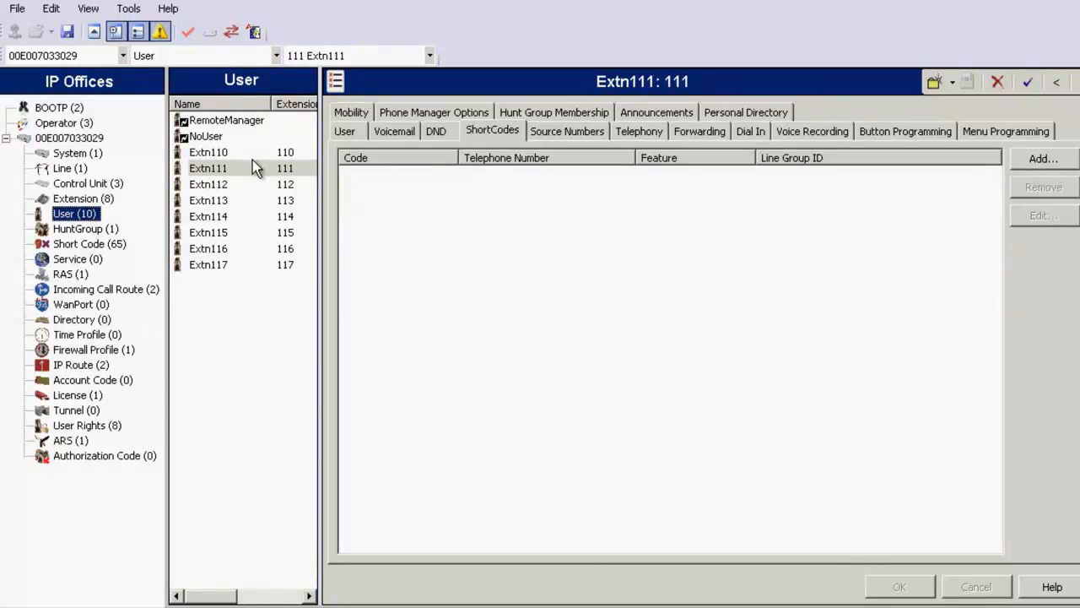
click(208, 169)
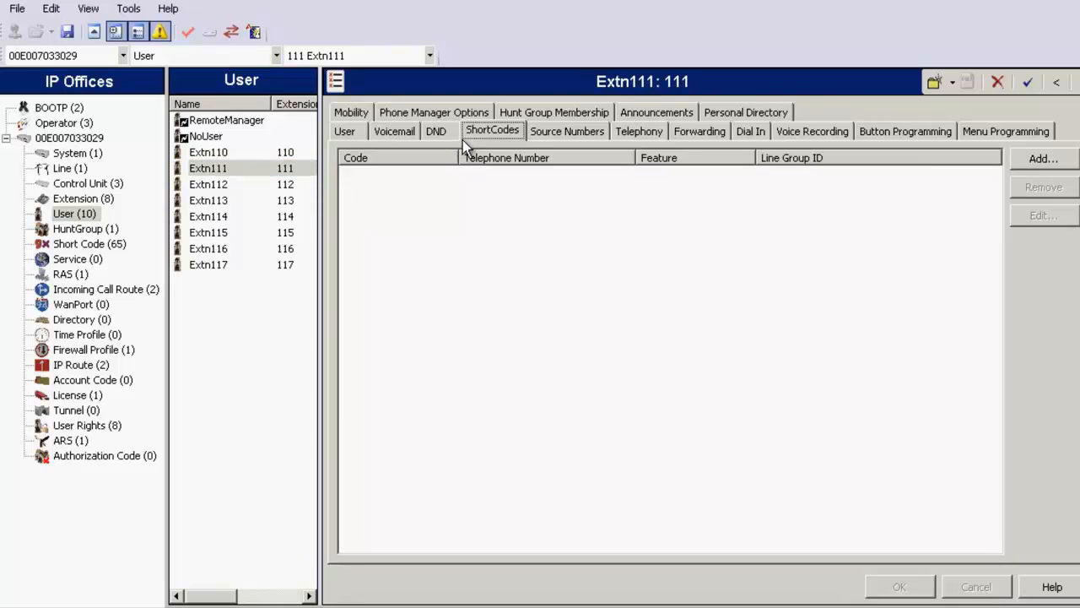
mouse_move(1032, 162)
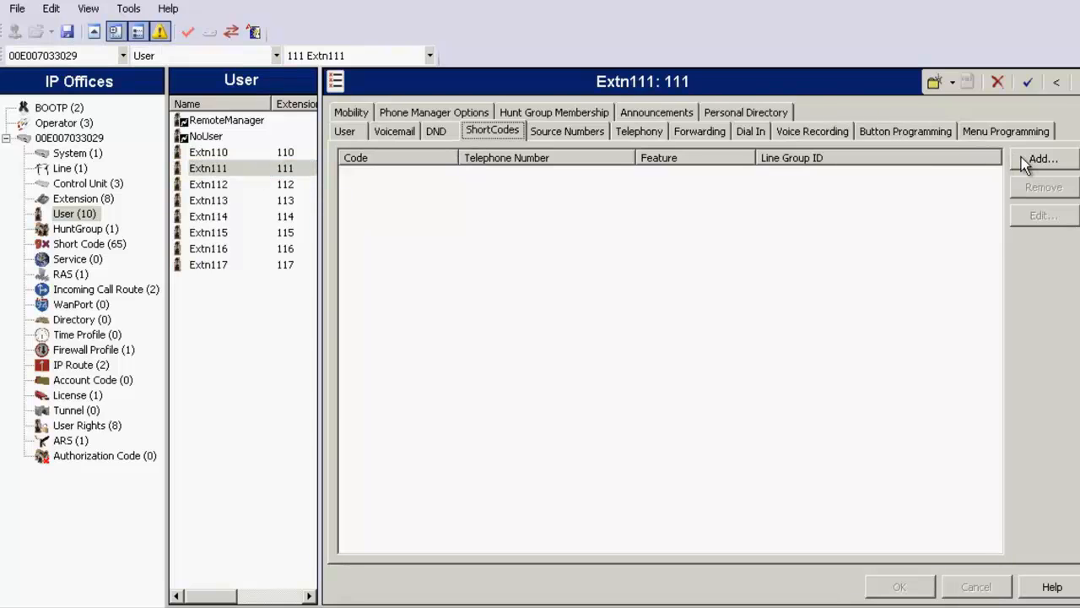
Add a new short code to extension 111 with Code 9N
click(1040, 159)
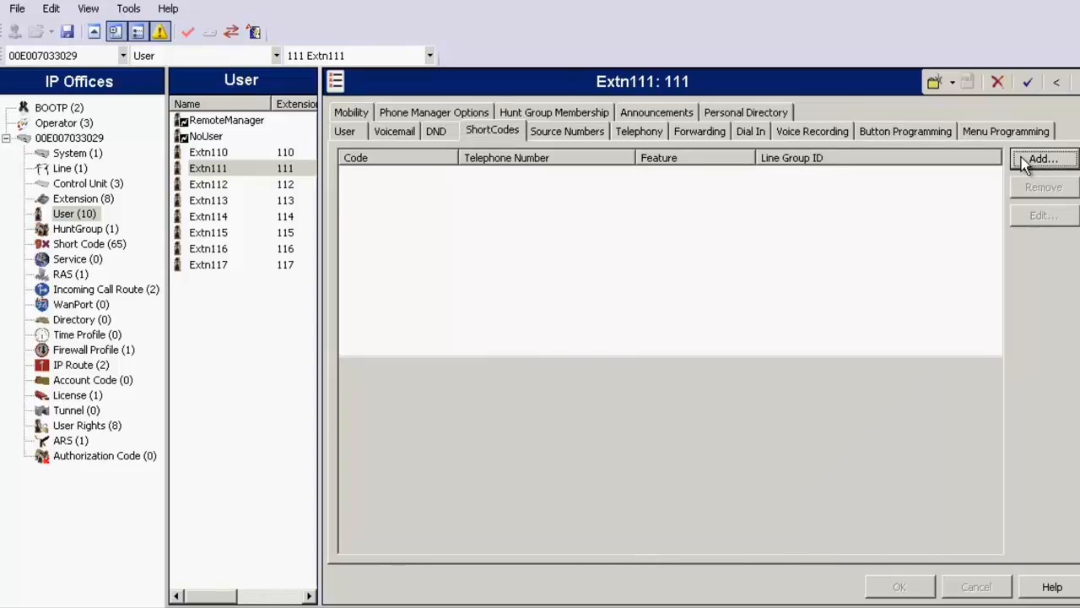
click(1043, 159)
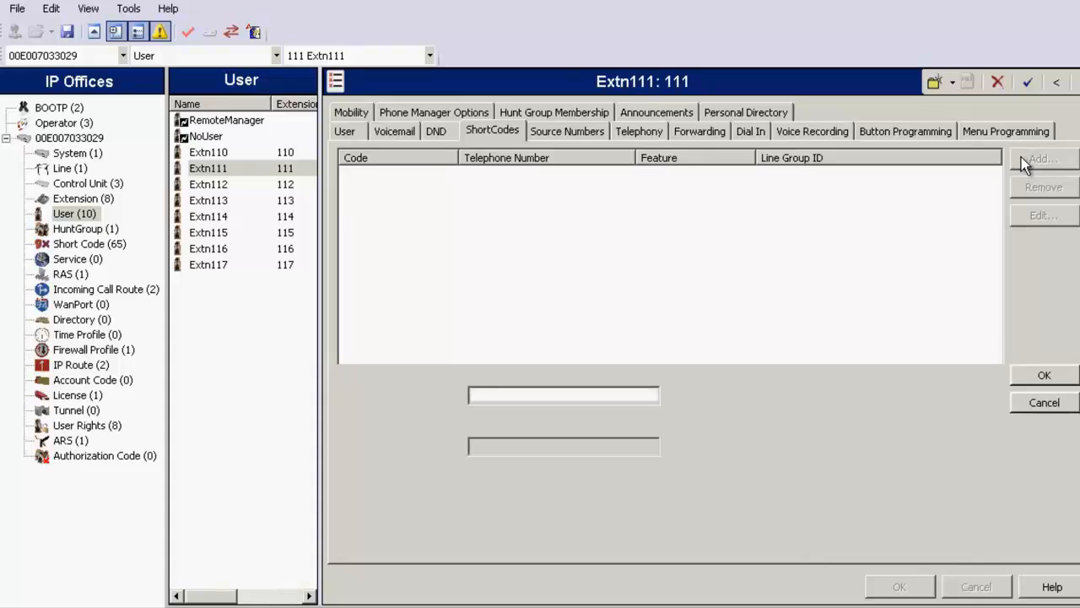
click(1043, 158)
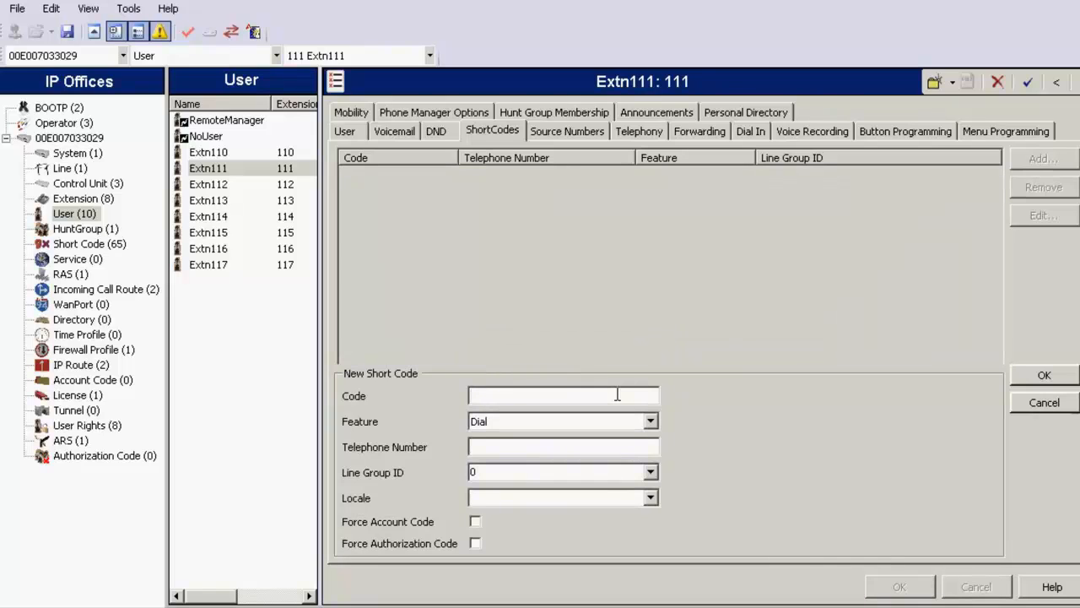
text(()
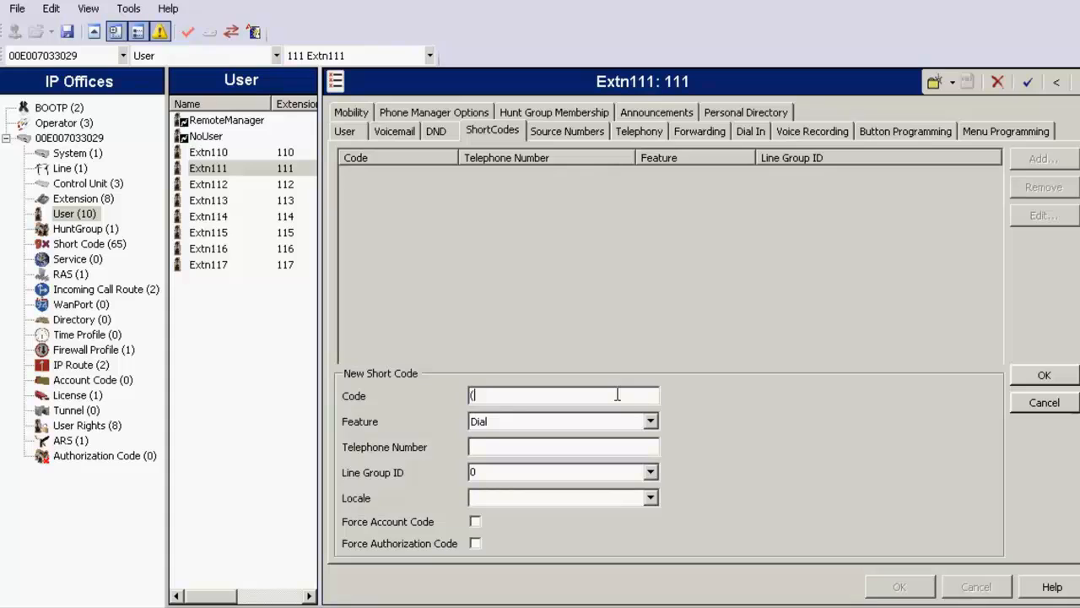
text(9N)
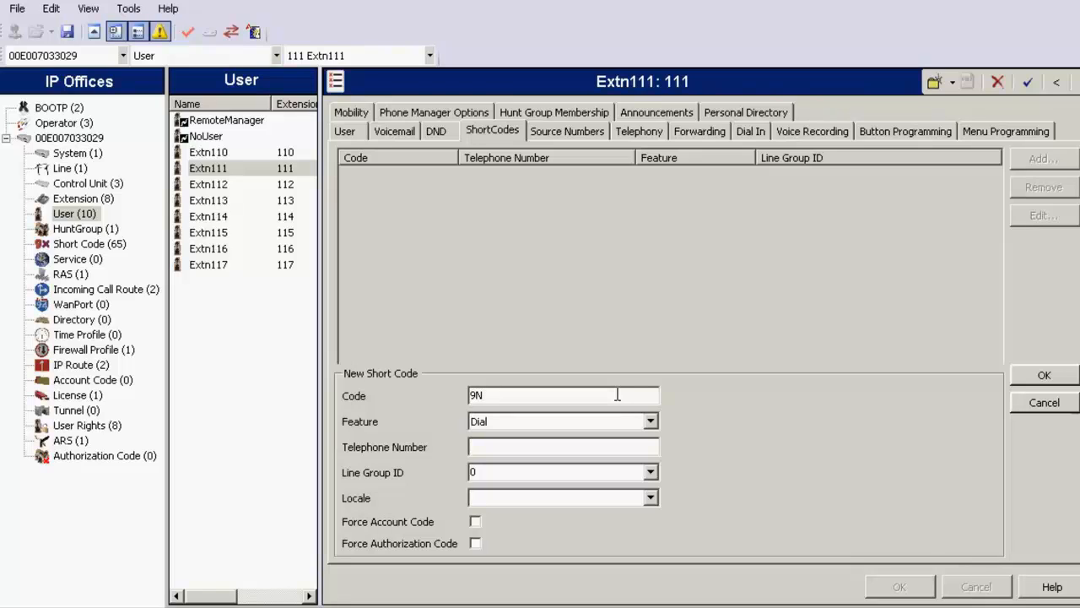
mouse_move(598, 436)
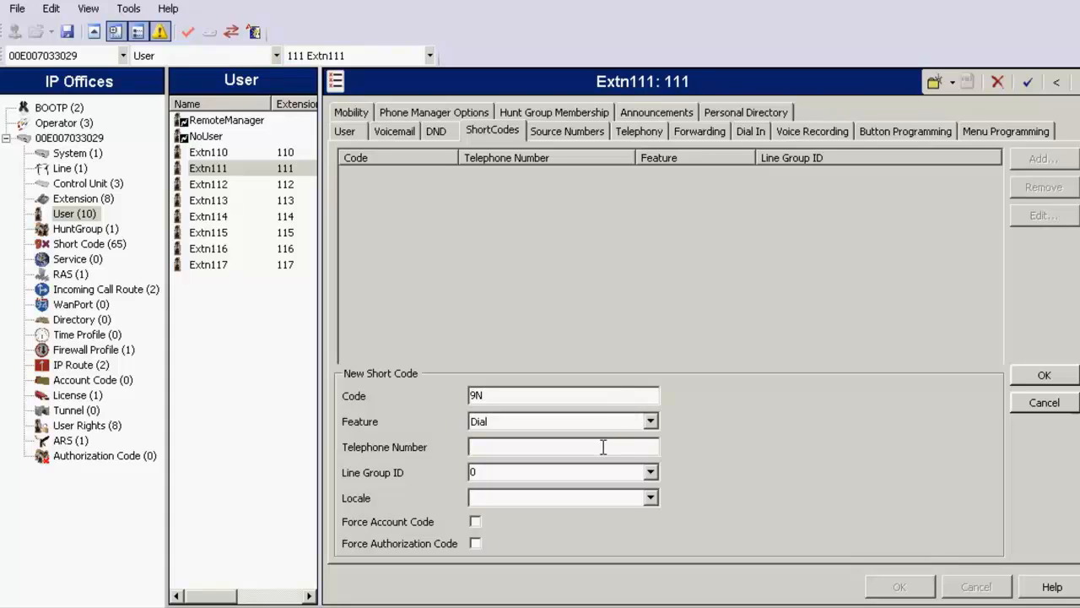
text(N)
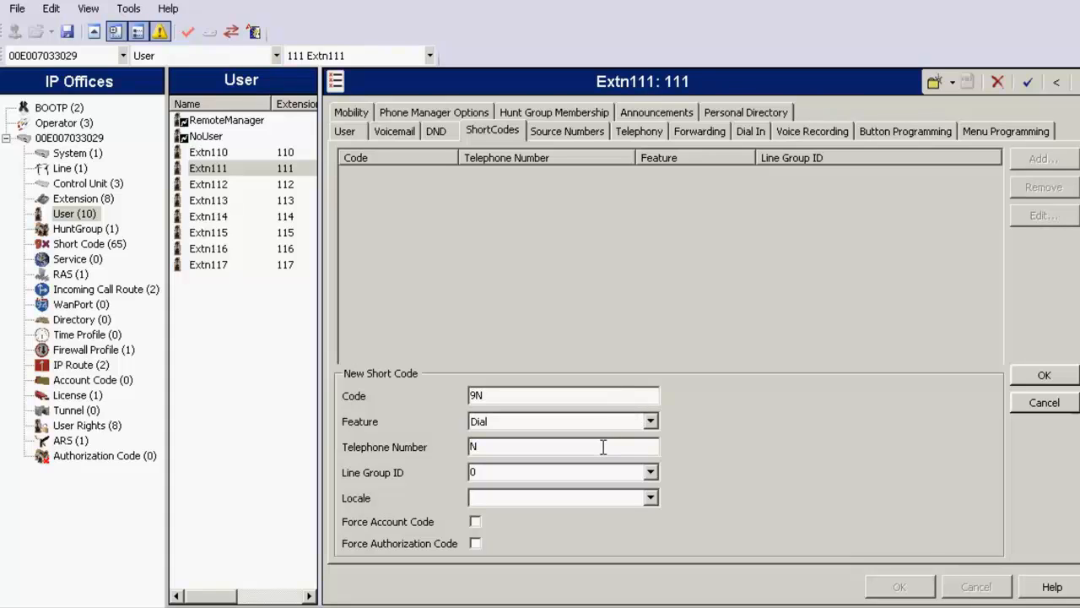
text(s4)
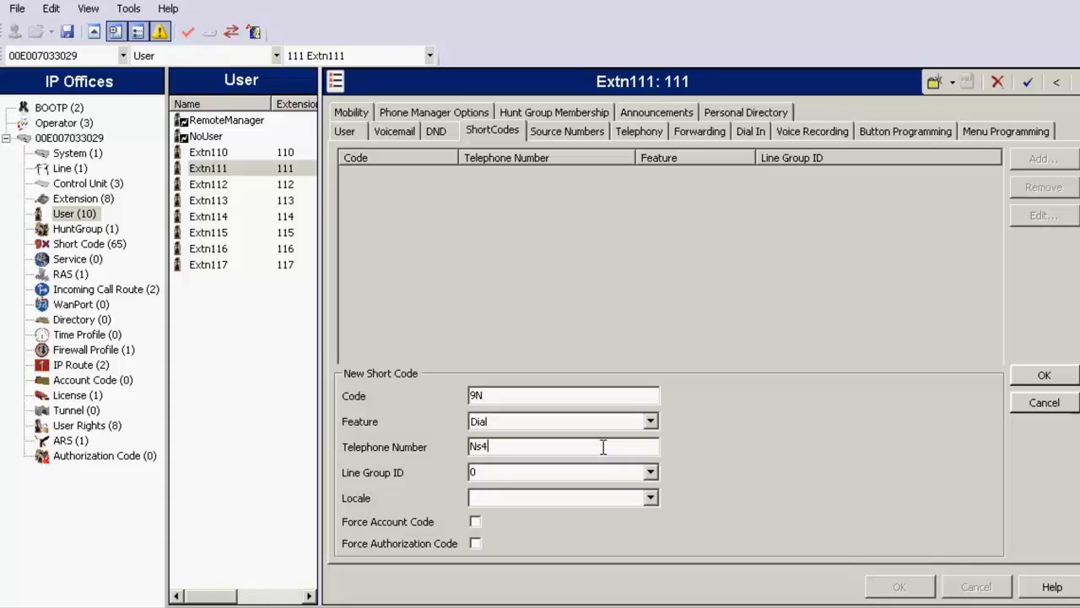
text(422111)
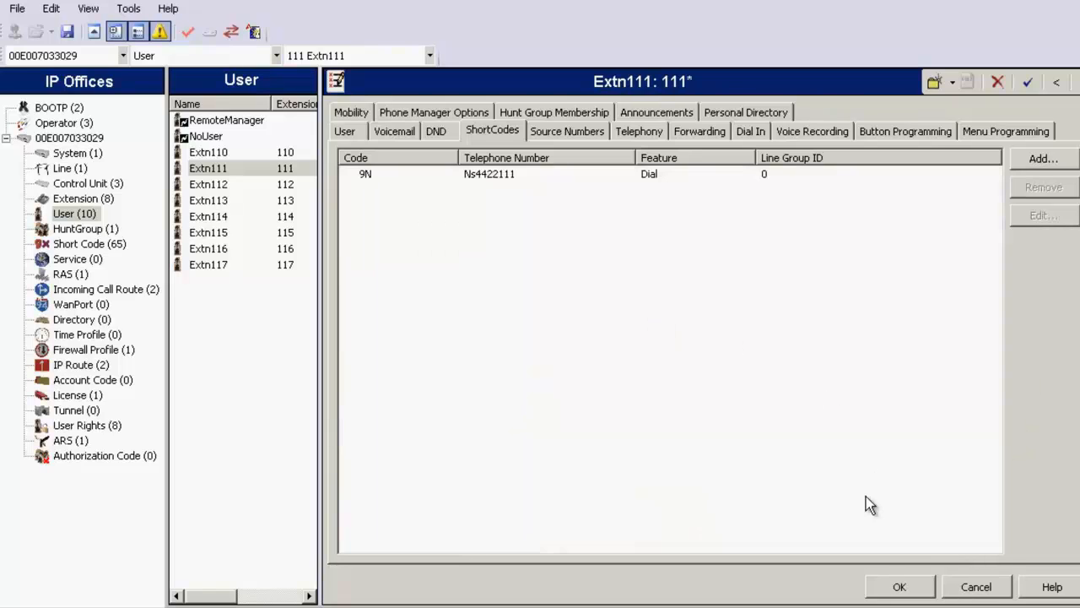
click(901, 586)
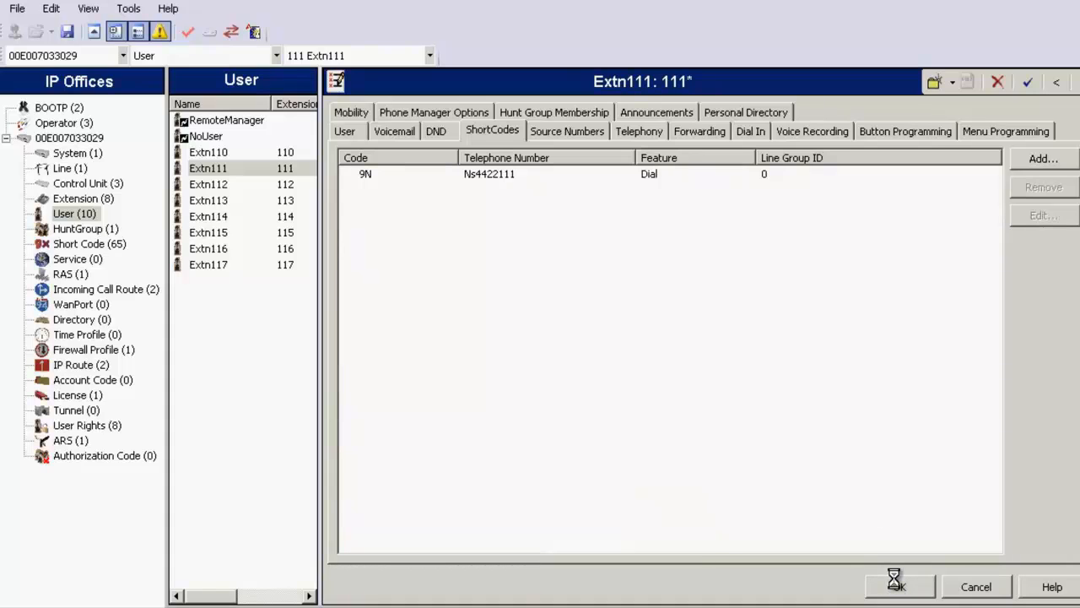